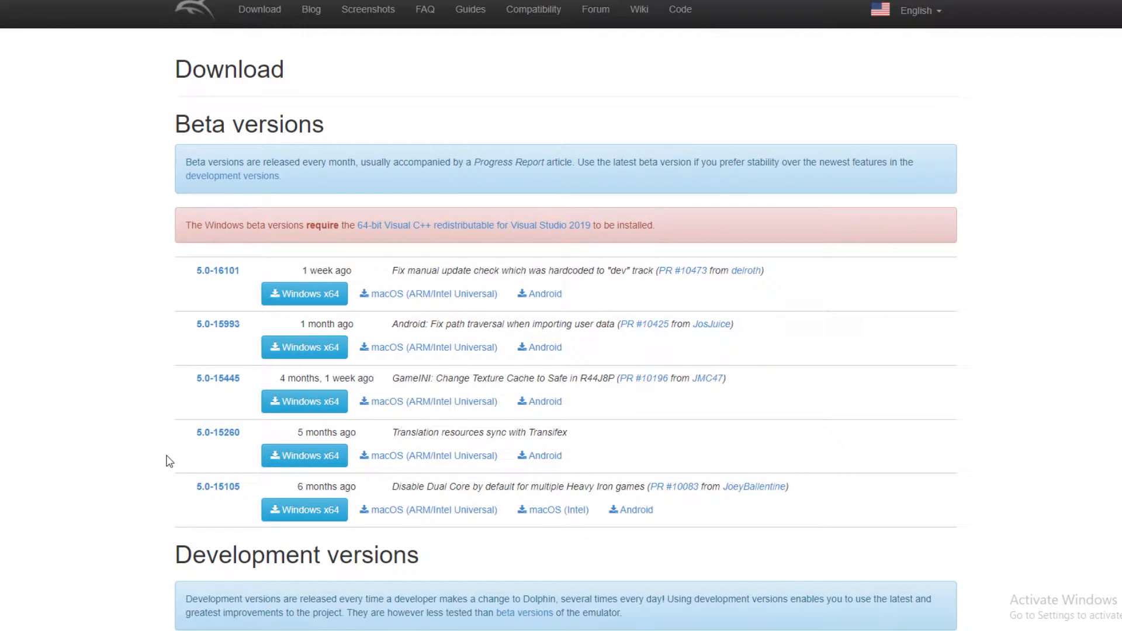
# Download the 5.0-16101 Windows x64 beta build and open its .7z archive in WinRAR.
pyautogui.scroll(-3)
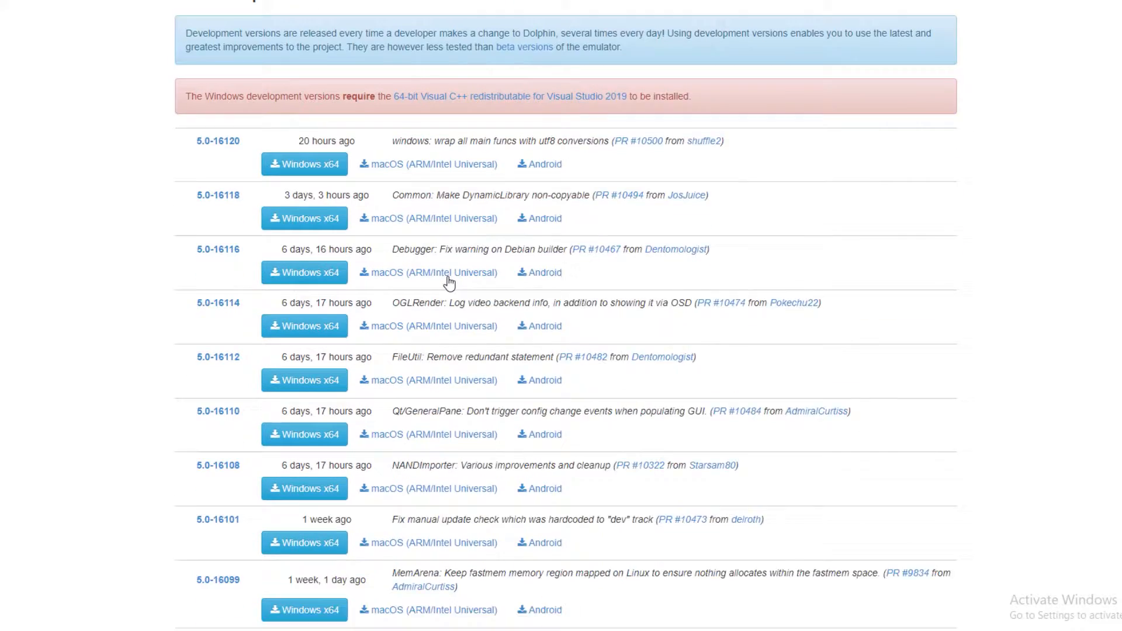
pyautogui.scroll(-3)
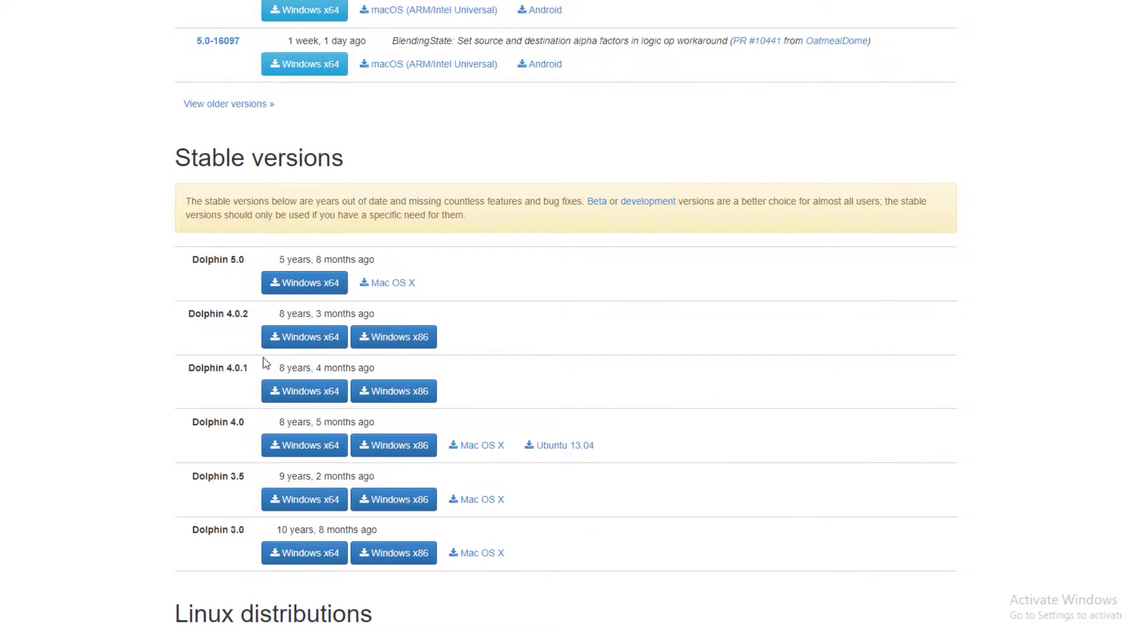
pyautogui.moveTo(237, 332)
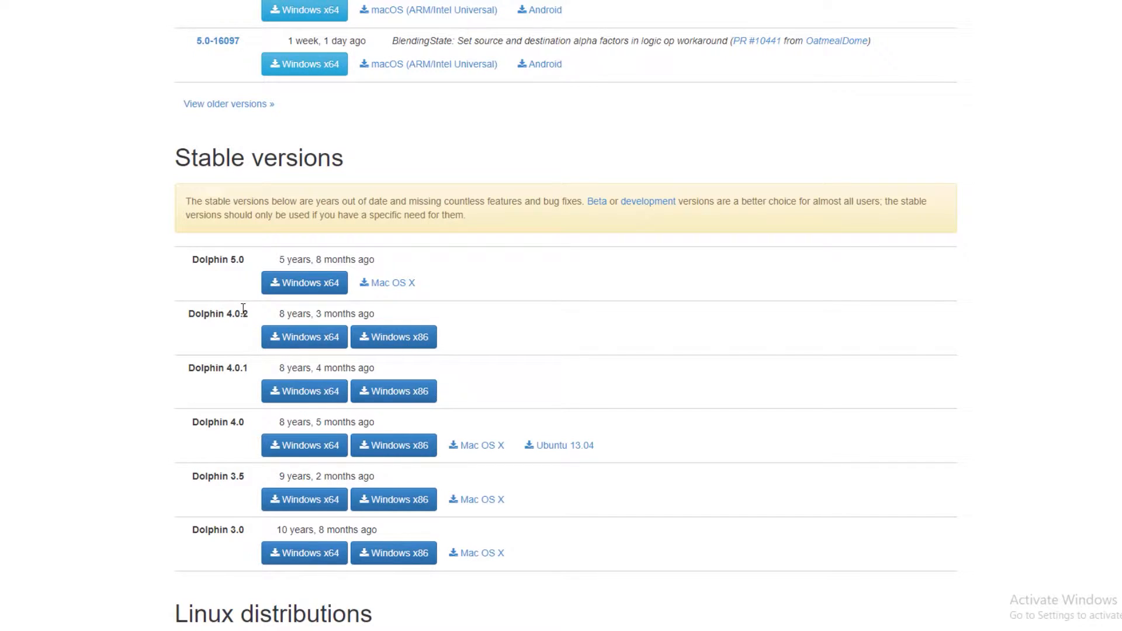
pyautogui.moveTo(331, 300)
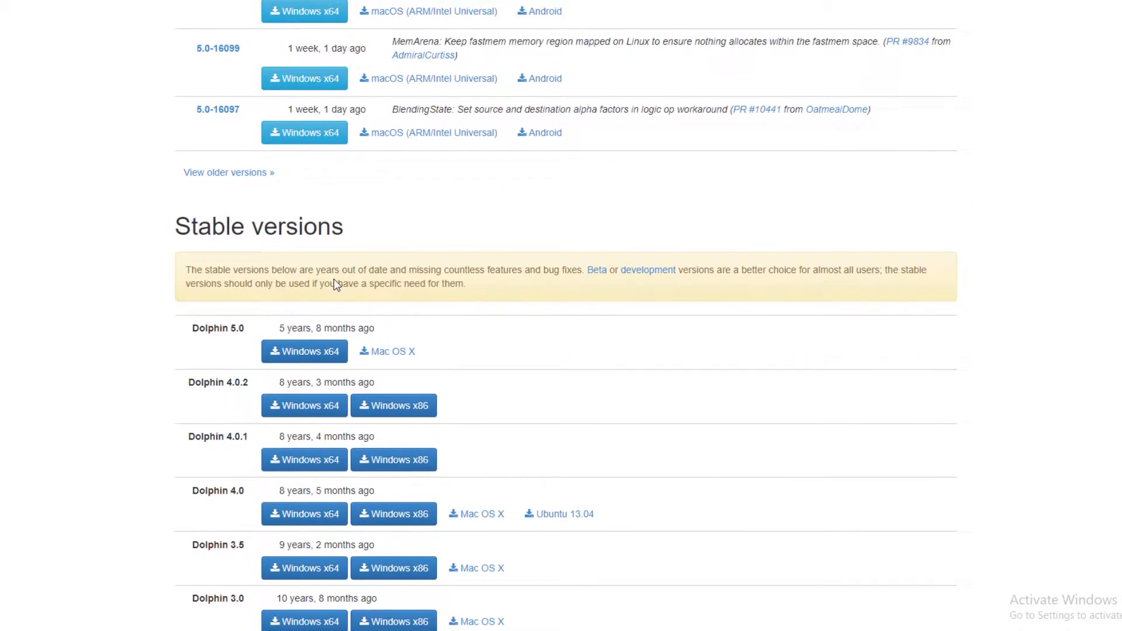
pyautogui.scroll(3)
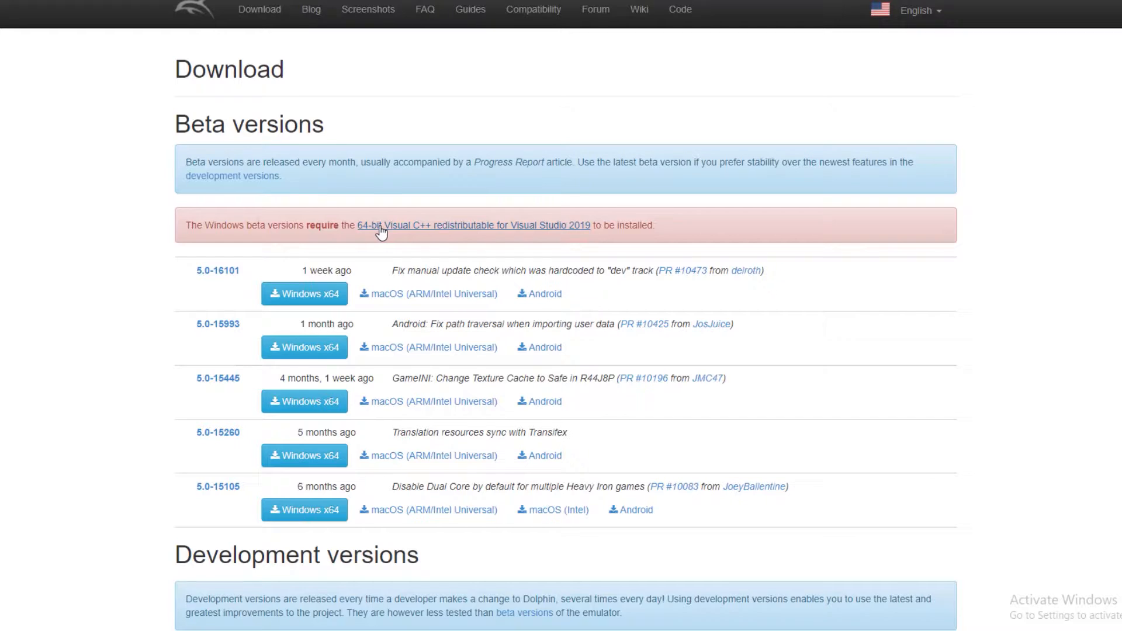
pyautogui.moveTo(378, 237)
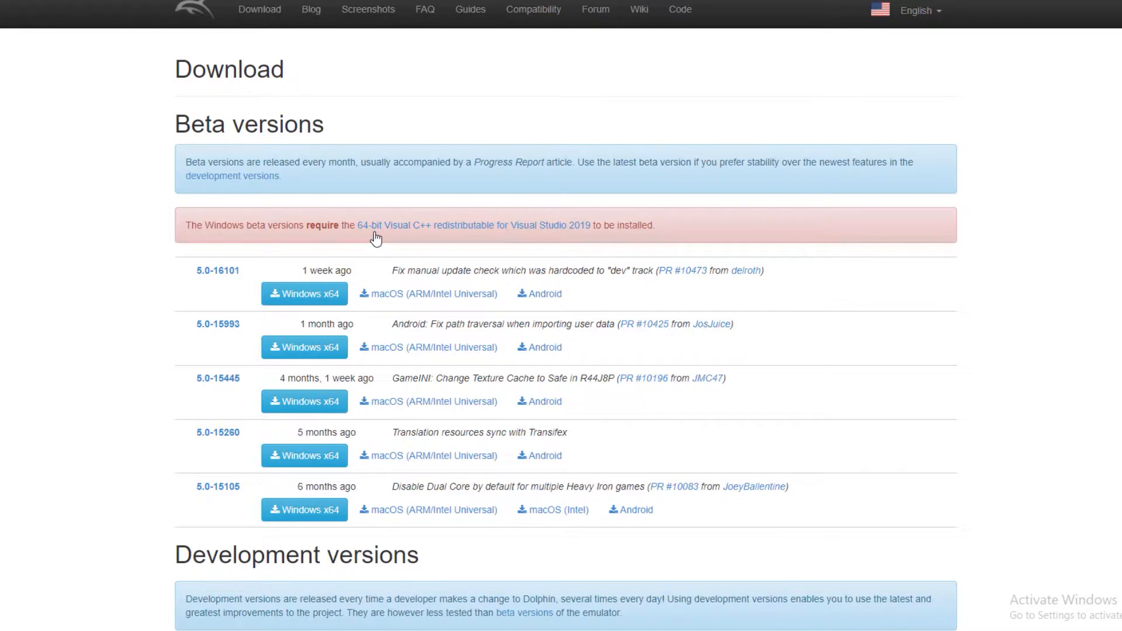
pyautogui.moveTo(199, 453)
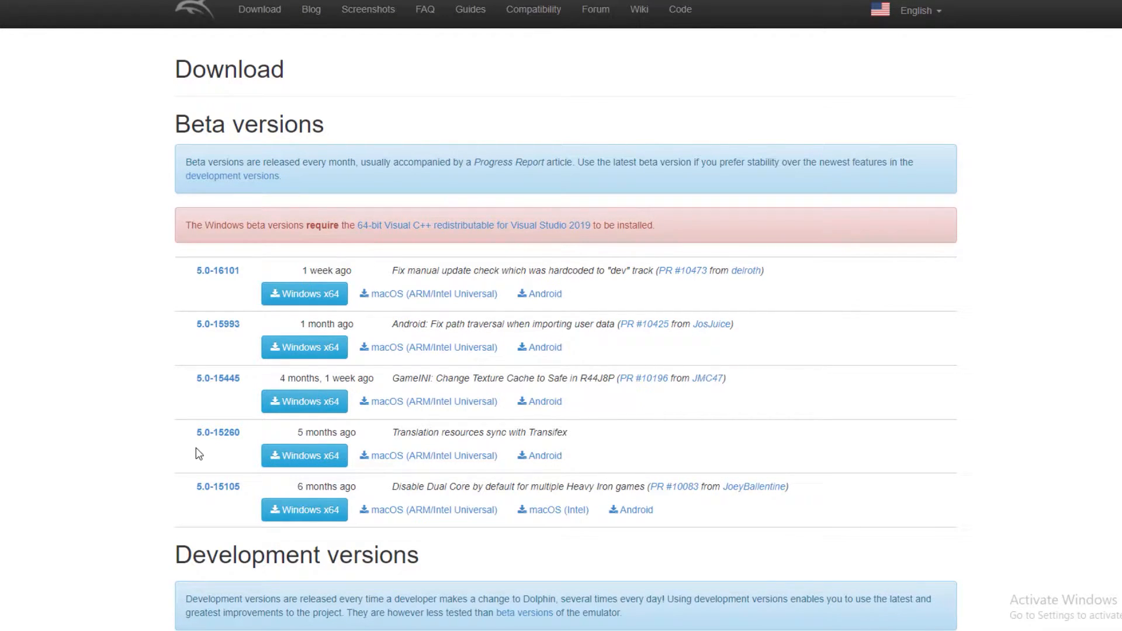
pyautogui.moveTo(304, 347)
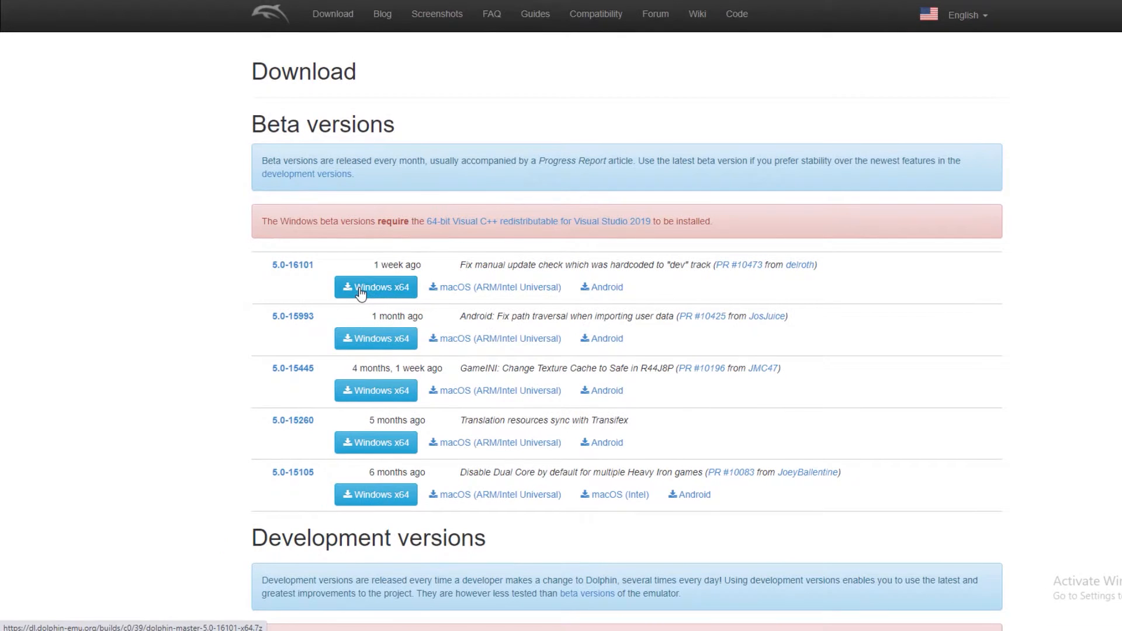
pyautogui.click(375, 287)
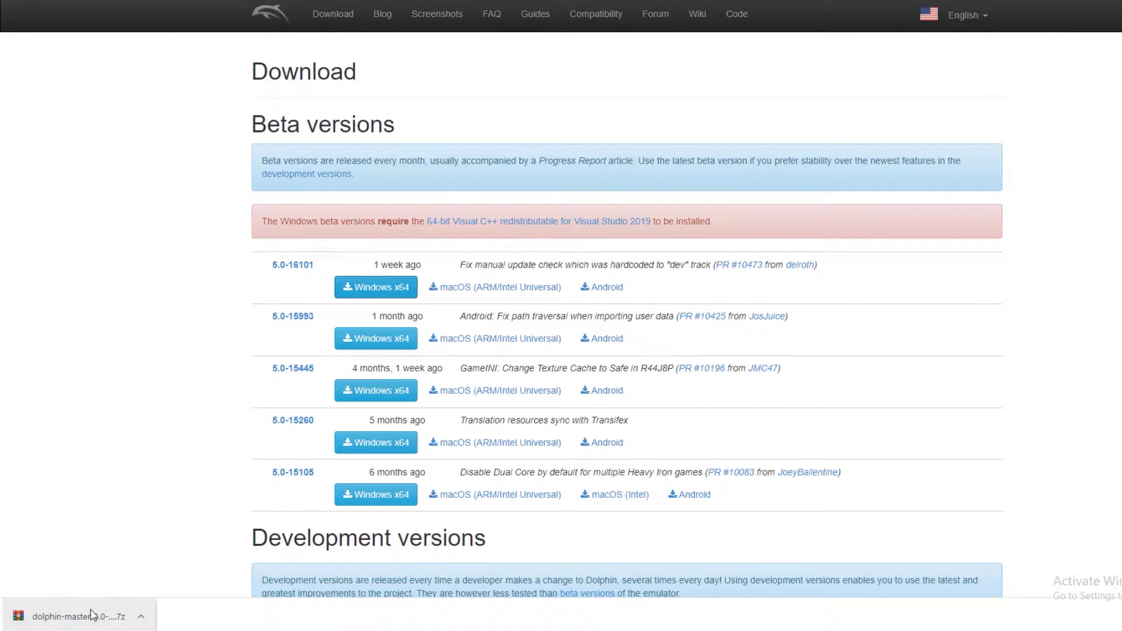
pyautogui.doubleClick(78, 616)
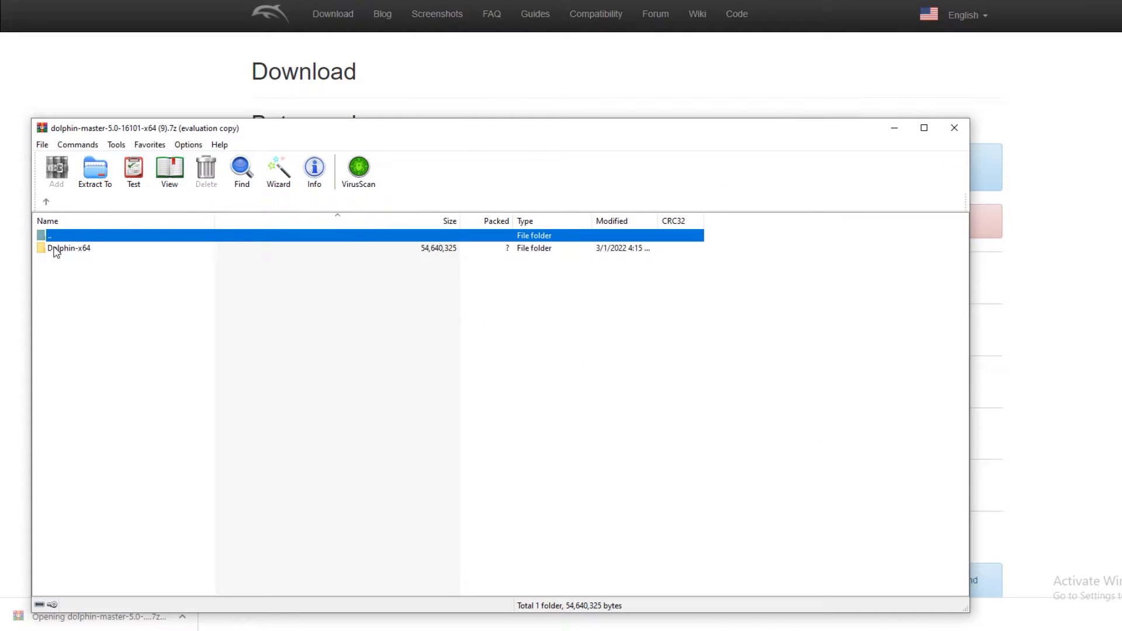
# Extract the Dolphin-x64 folder from the archive into Documents.
pyautogui.click(69, 248)
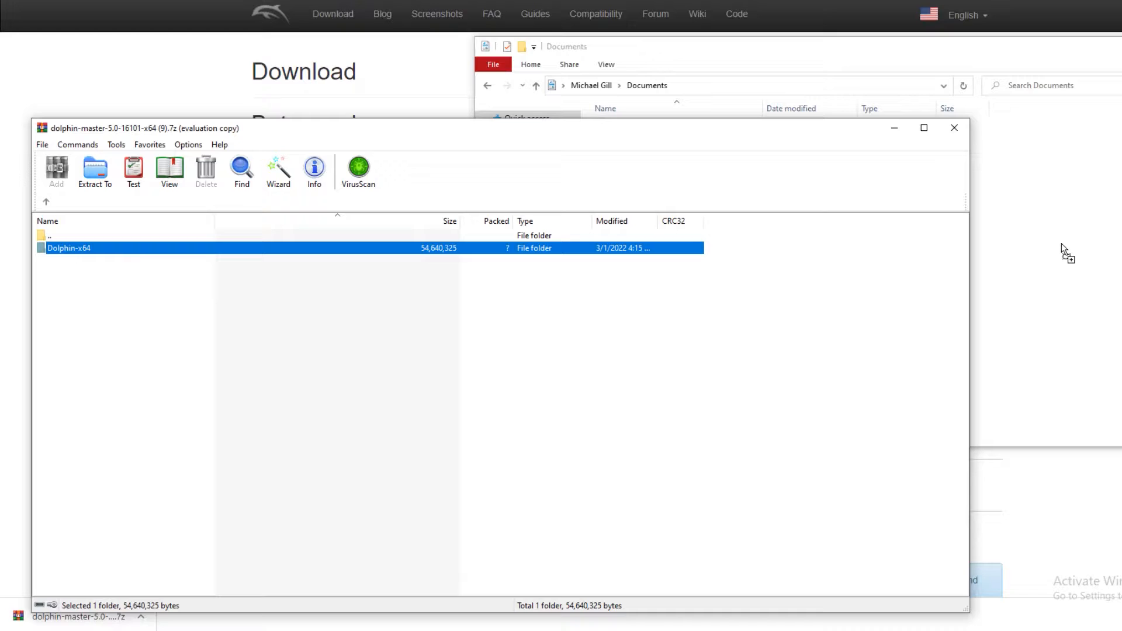
pyautogui.click(95, 172)
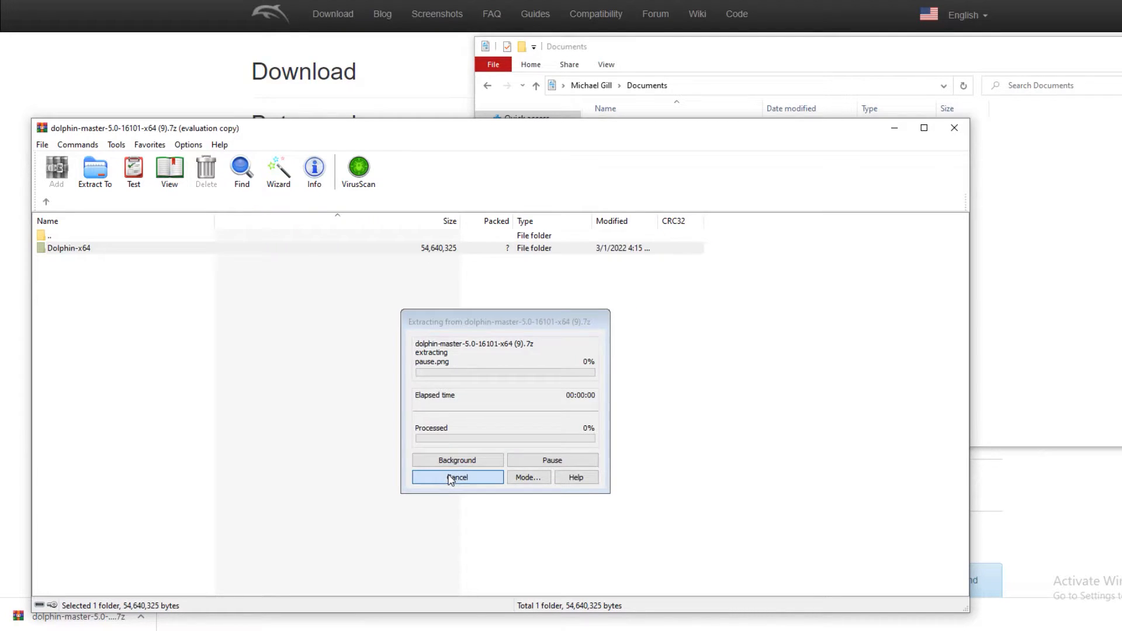
pyautogui.click(456, 460)
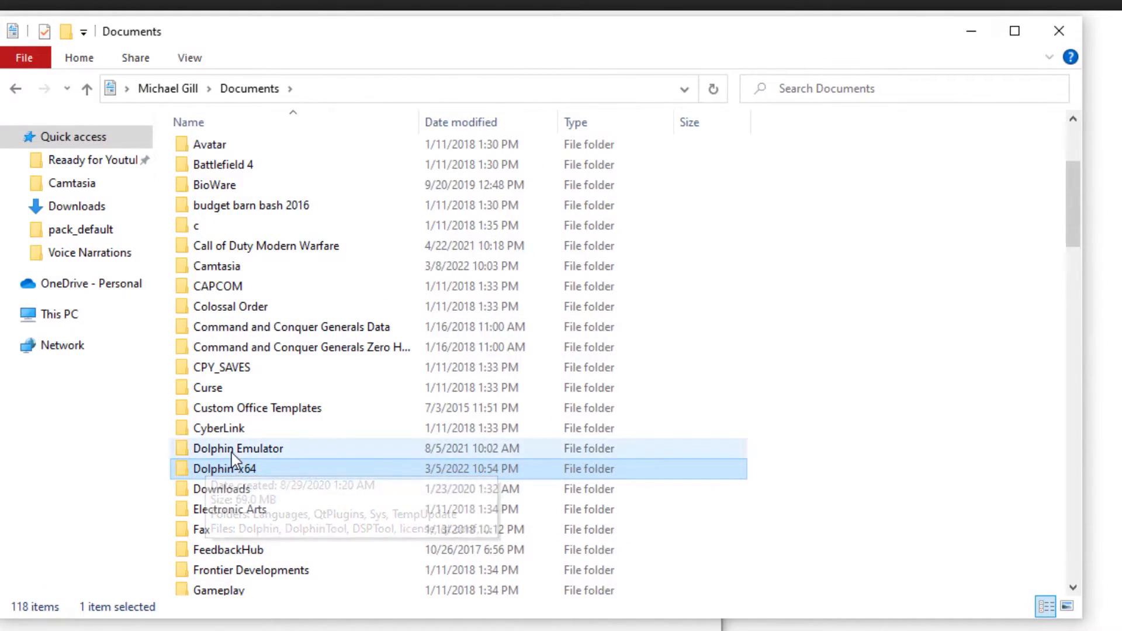
# Check the extracted Dolphin-x64 folder in Documents, then return to the Dolphin download page.
pyautogui.doubleClick(224, 467)
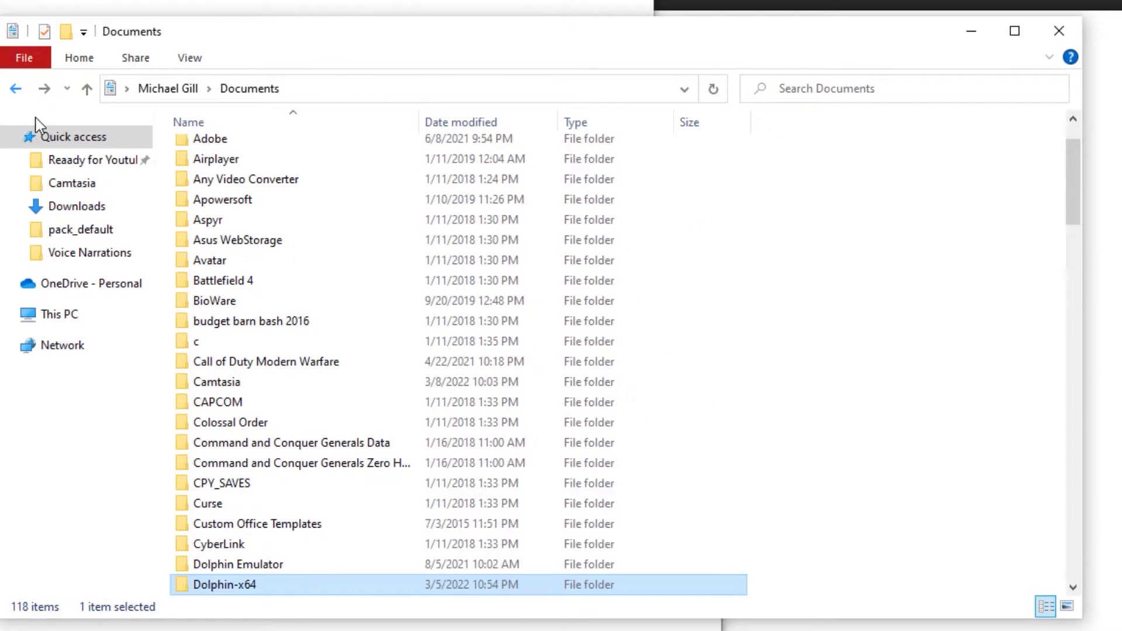
pyautogui.press('up')
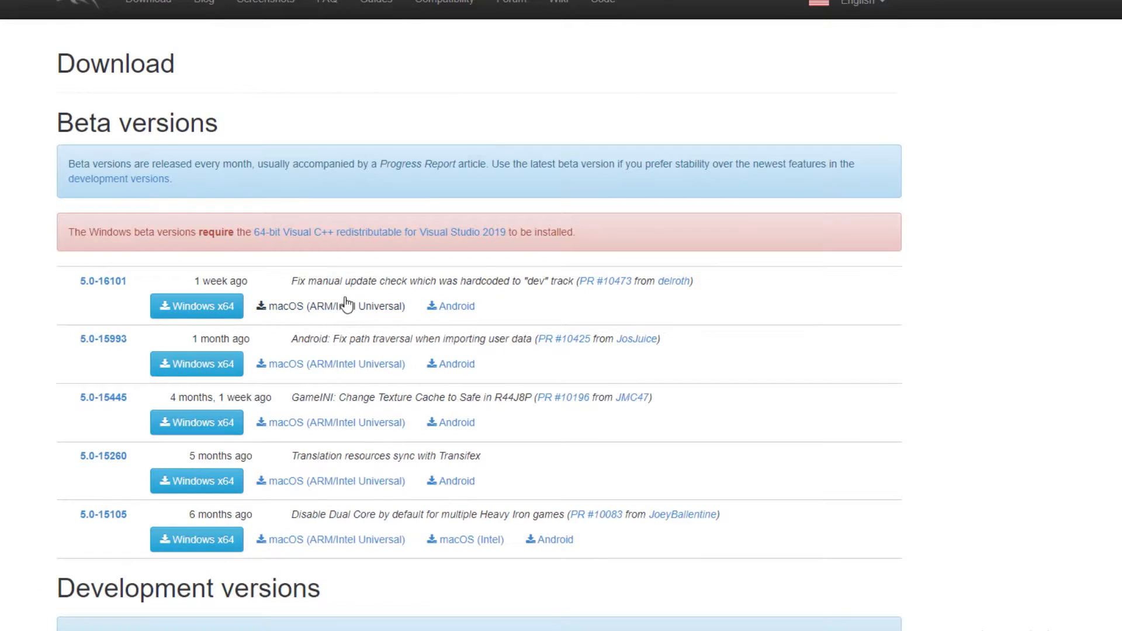
# Download the x64 vc_redist.x64.exe installer from the Microsoft Learn redistributable page.
pyautogui.click(375, 232)
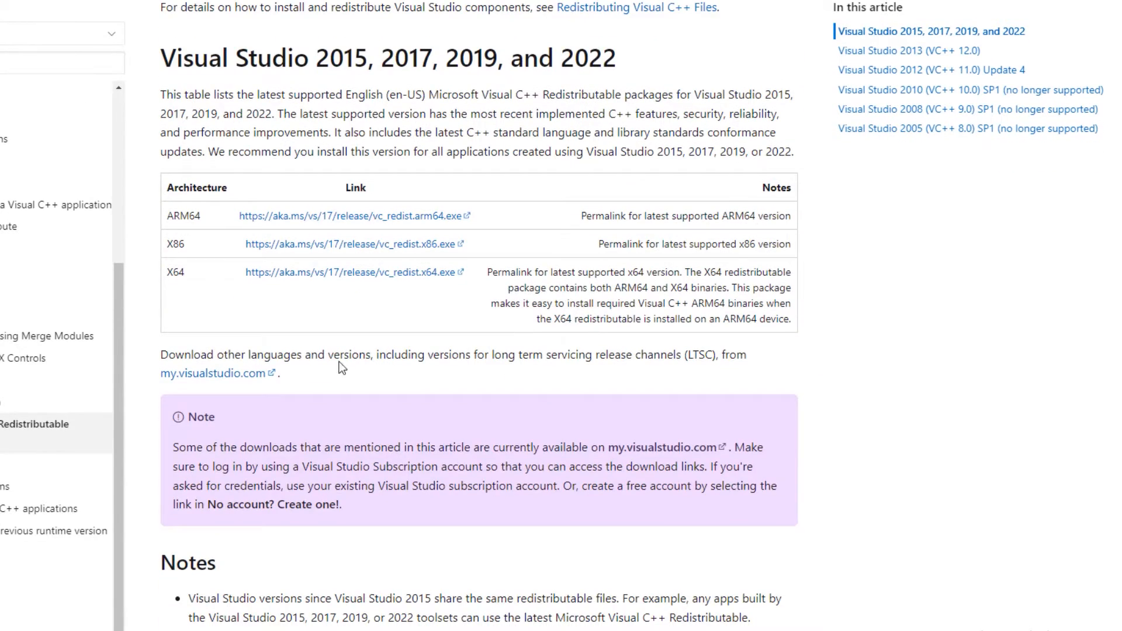
pyautogui.moveTo(283, 272)
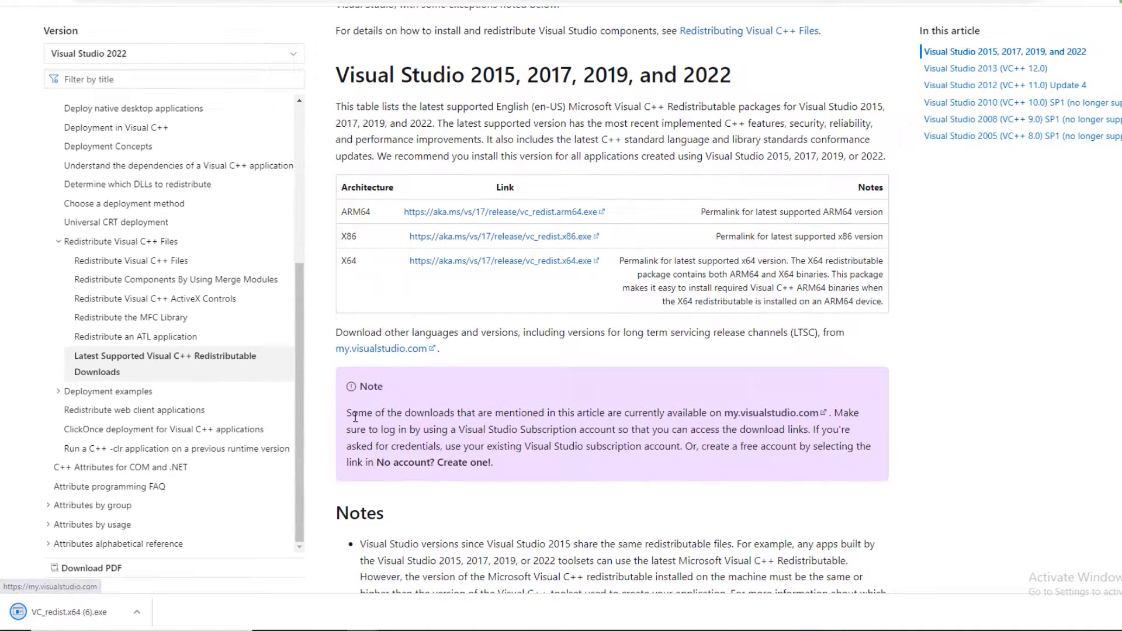
pyautogui.click(68, 614)
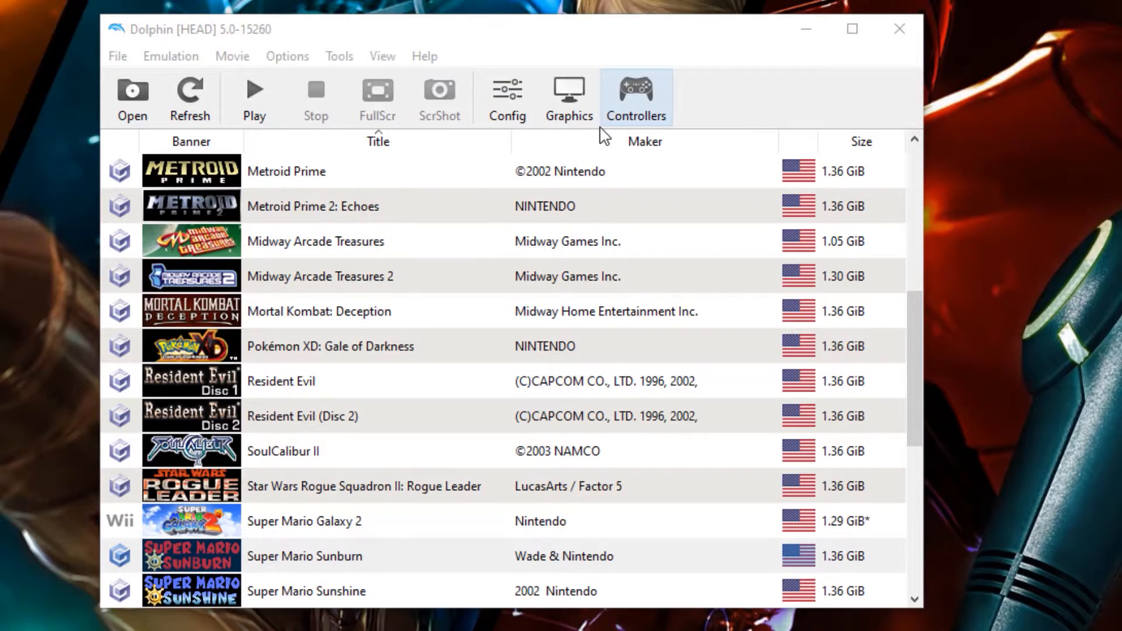
pyautogui.moveTo(569, 98)
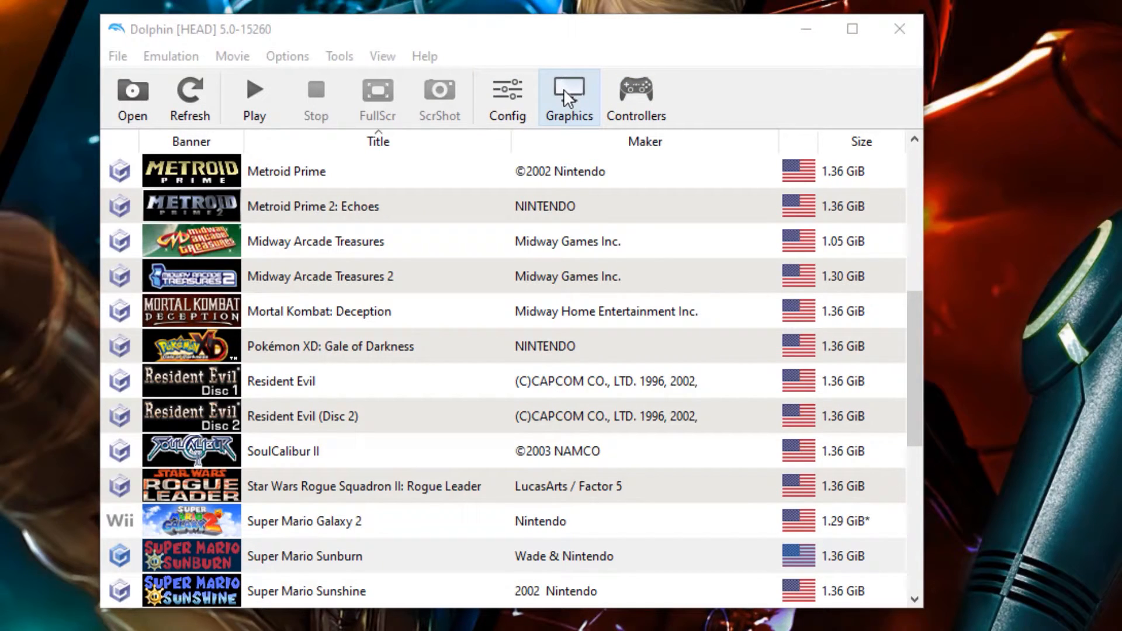
# Confirm Direct3D 12 is the rendering backend in Dolphin's graphics General settings.
pyautogui.click(569, 97)
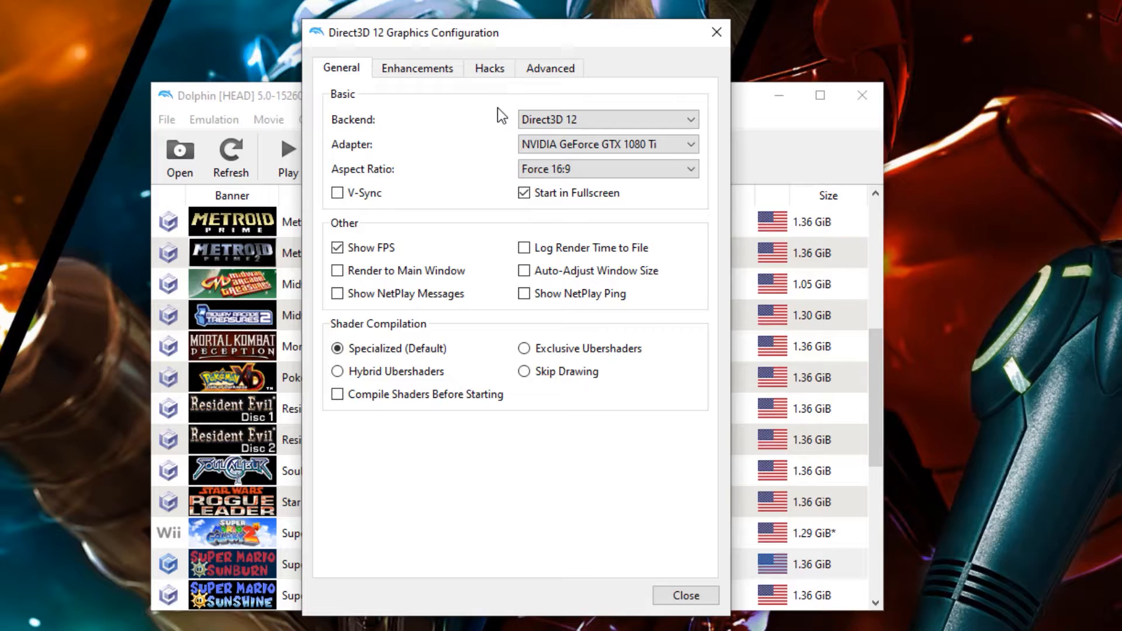
pyautogui.click(607, 119)
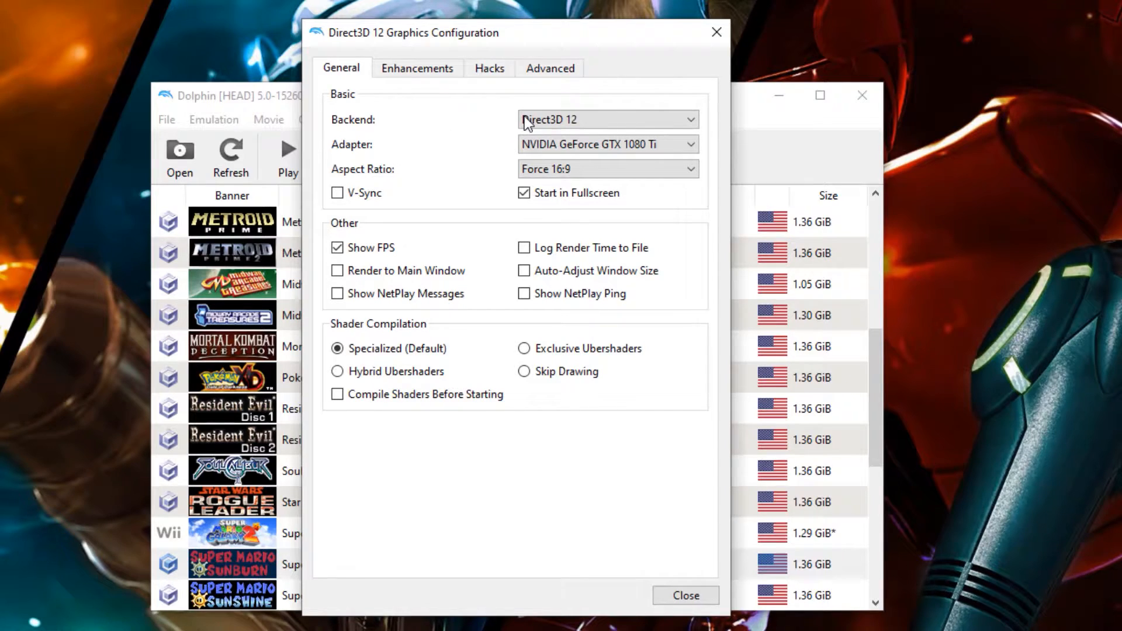
pyautogui.moveTo(466, 132)
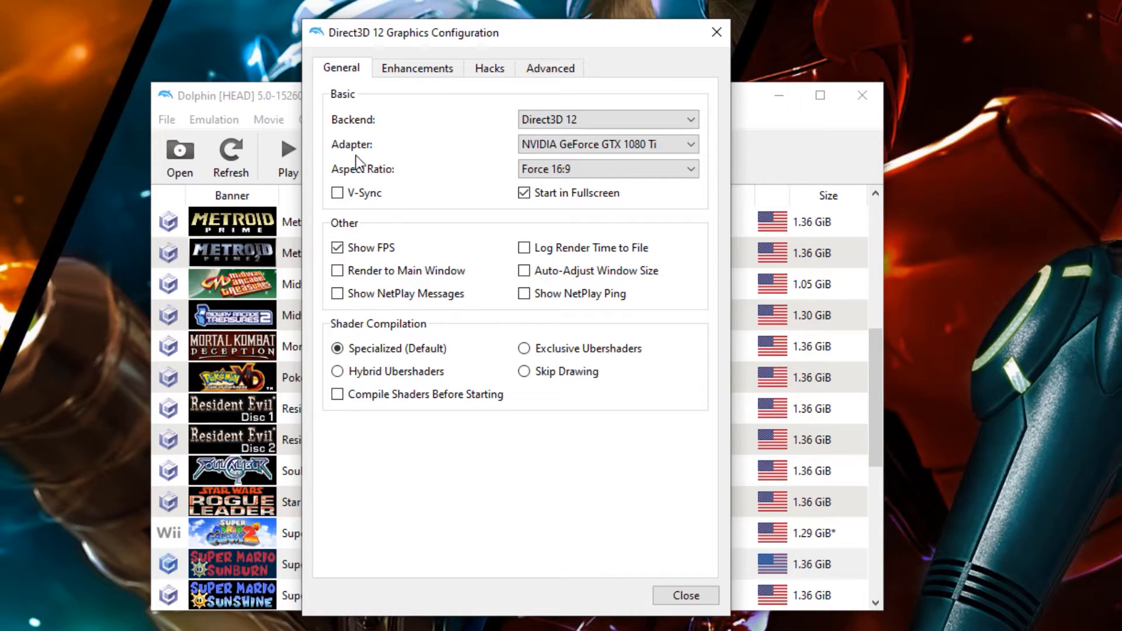
pyautogui.moveTo(417, 68)
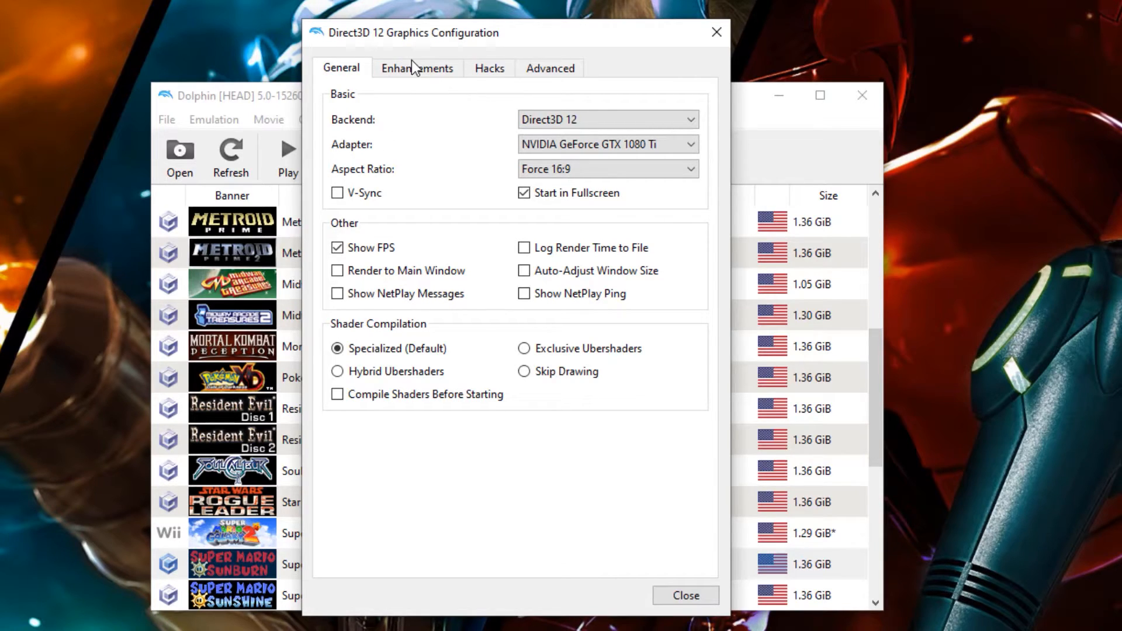
# Enable the Widescreen Hack under Enhancements and close the graphics configuration.
pyautogui.click(416, 67)
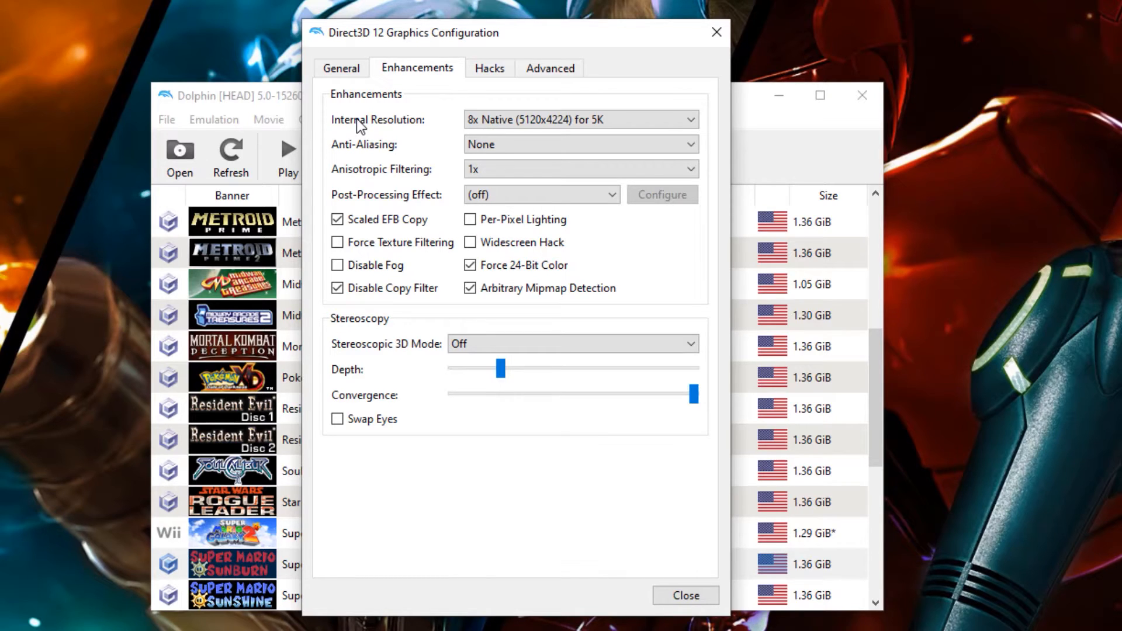
pyautogui.moveTo(417, 229)
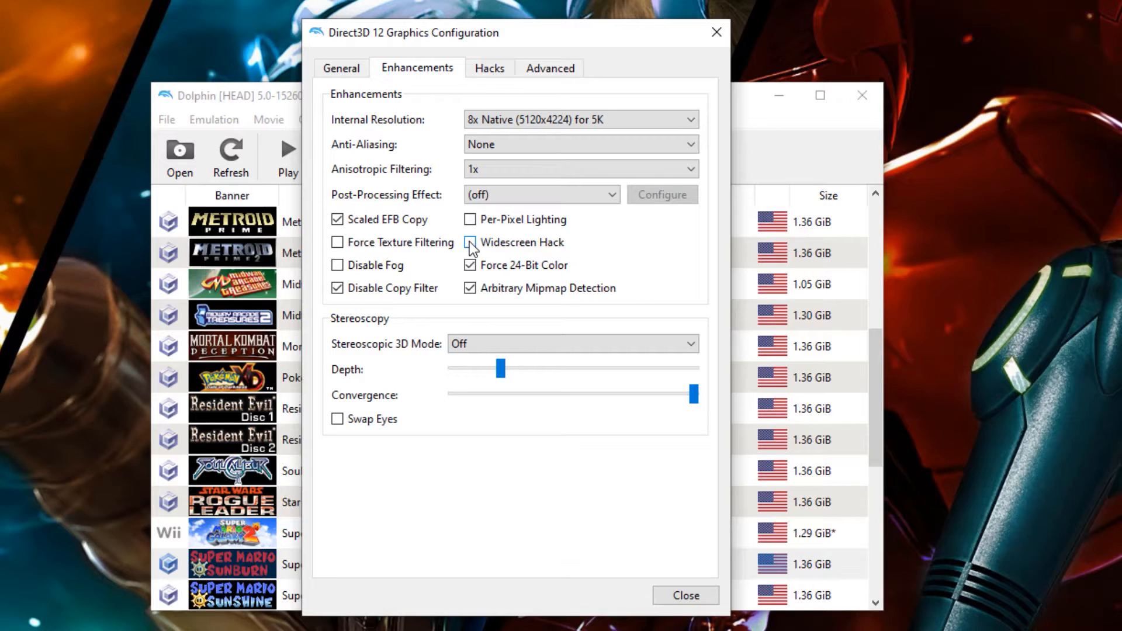
pyautogui.click(469, 242)
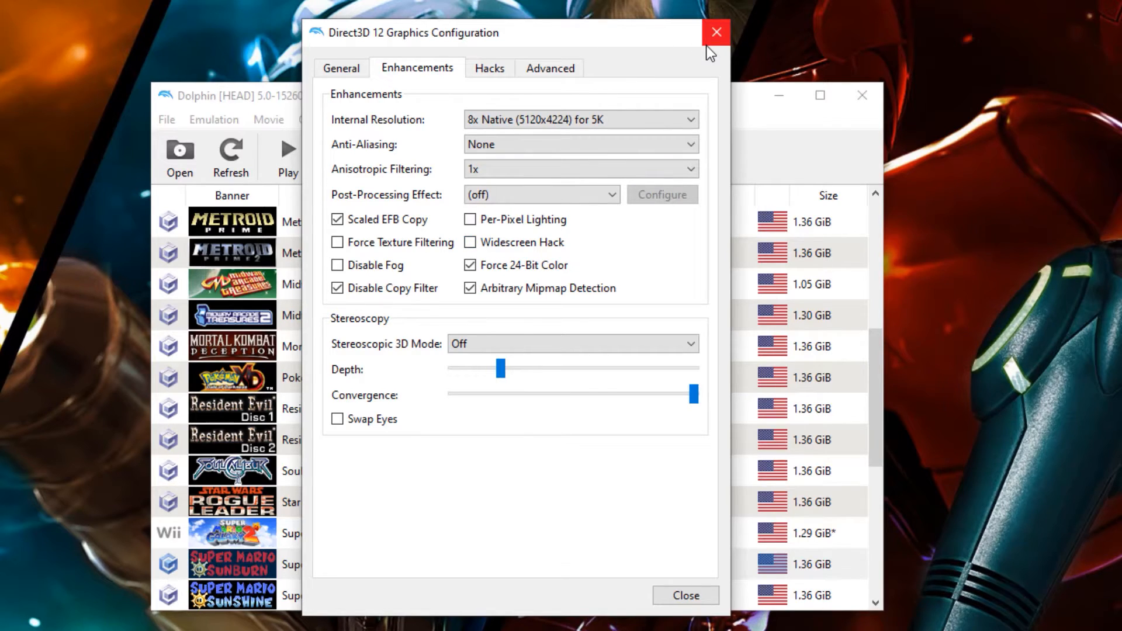
pyautogui.click(716, 32)
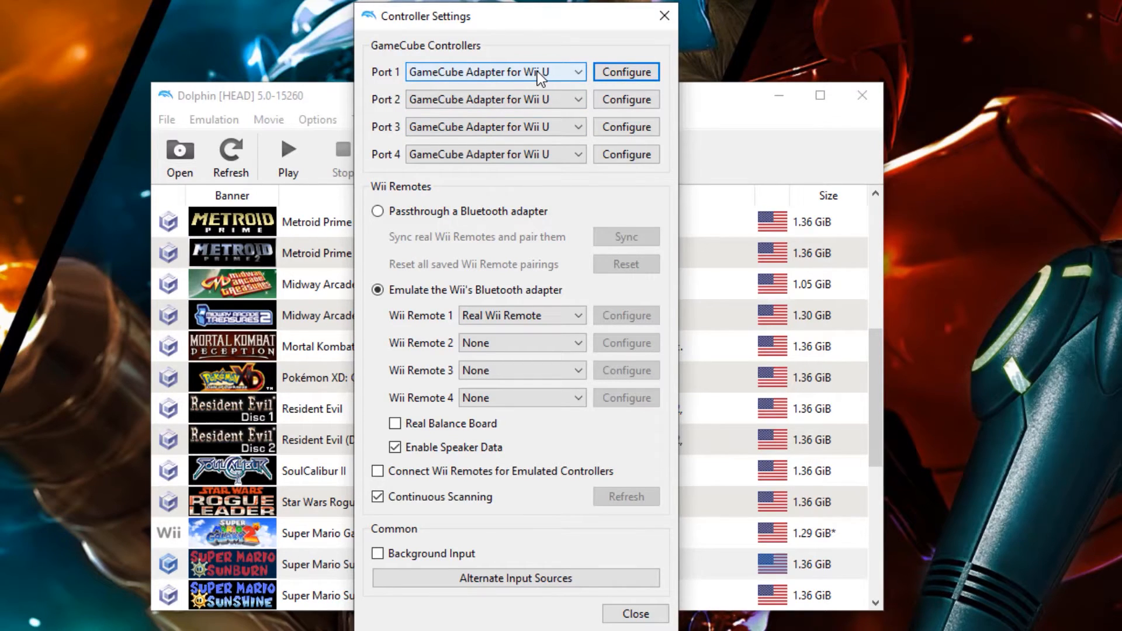
# Set the Port 1 GameCube controller's input device to XInput/0/Gamepad.
pyautogui.click(493, 72)
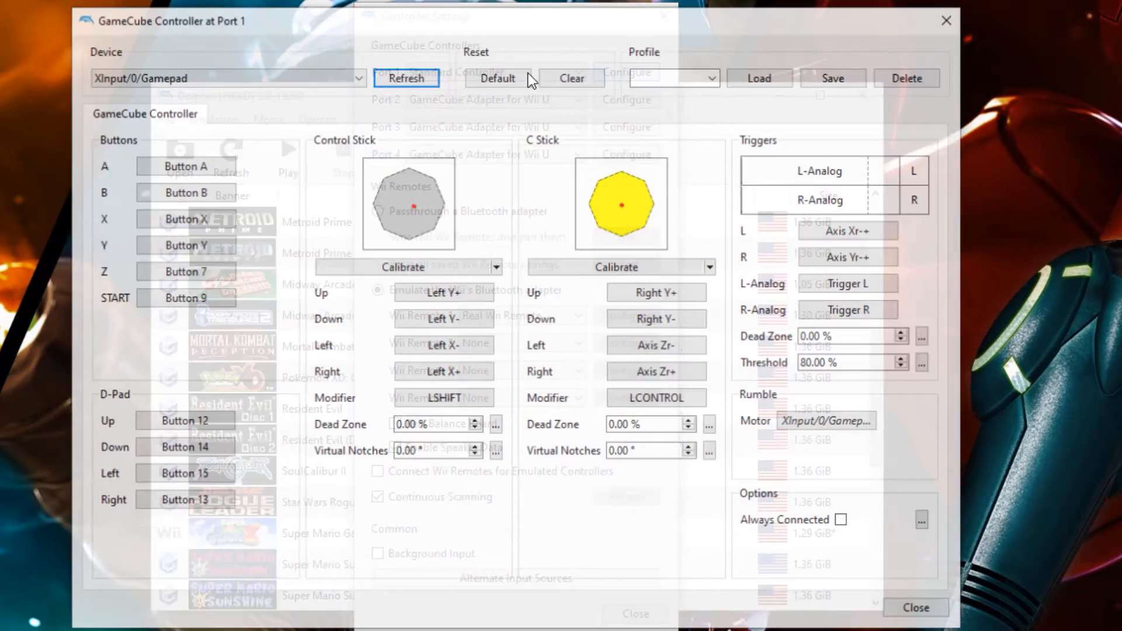
pyautogui.click(225, 77)
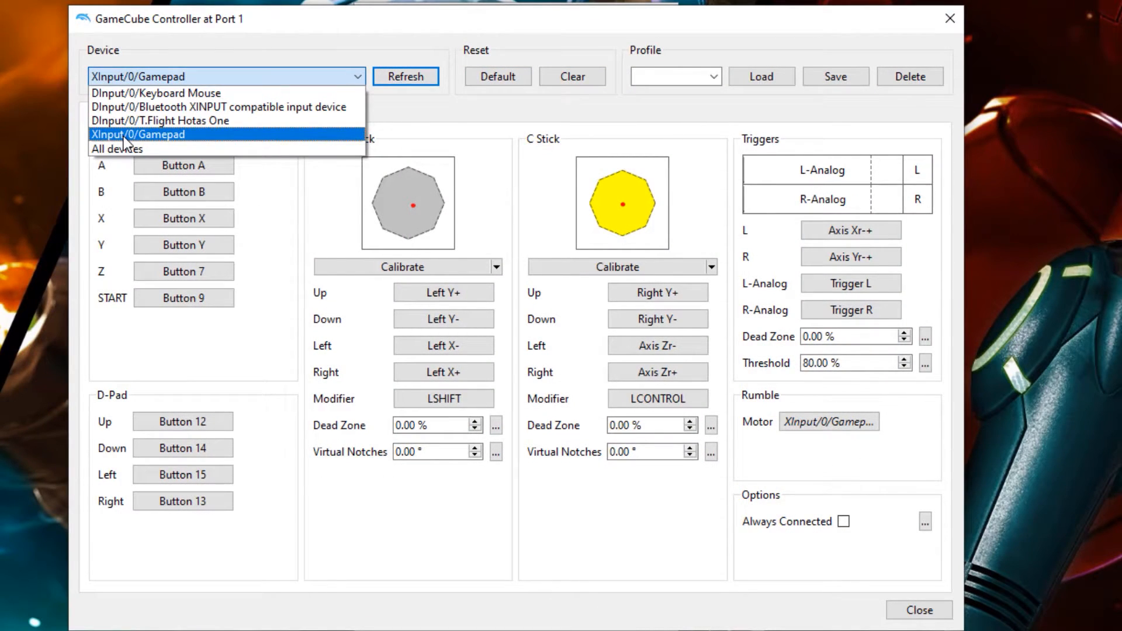
pyautogui.click(138, 133)
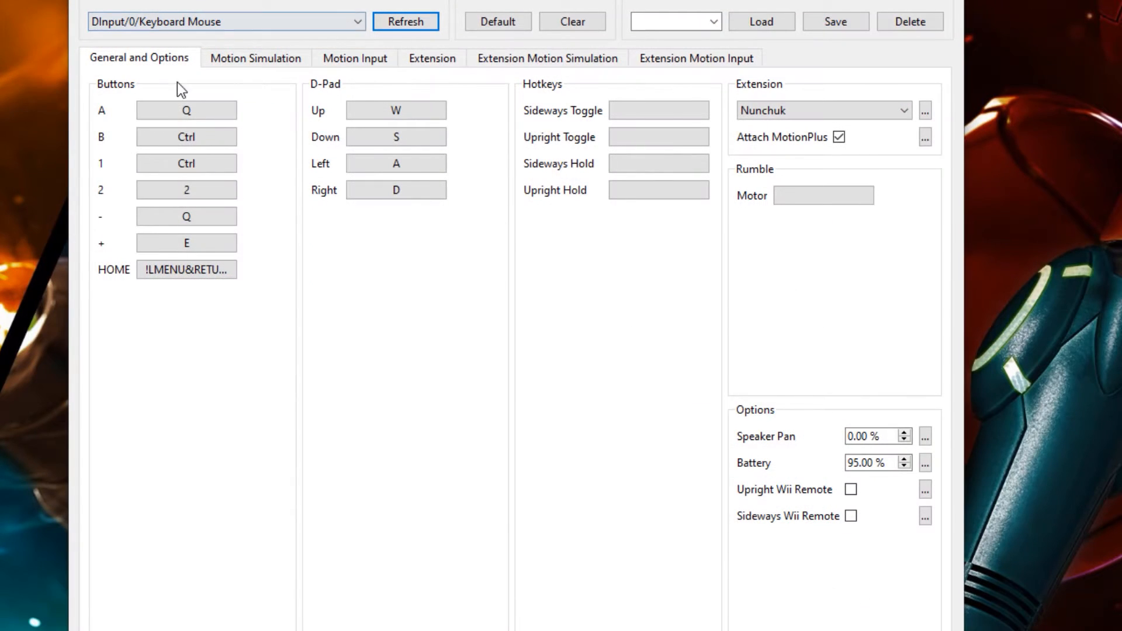
# Switch Wii Remote 1 to a Real Wii Remote.
pyautogui.click(185, 243)
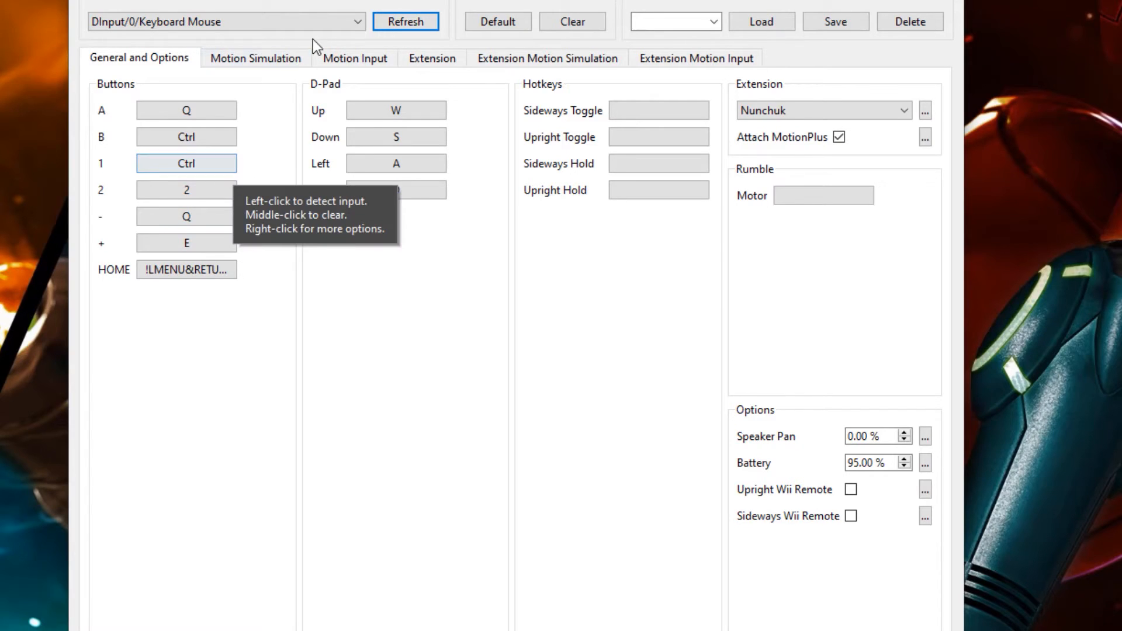
pyautogui.click(255, 59)
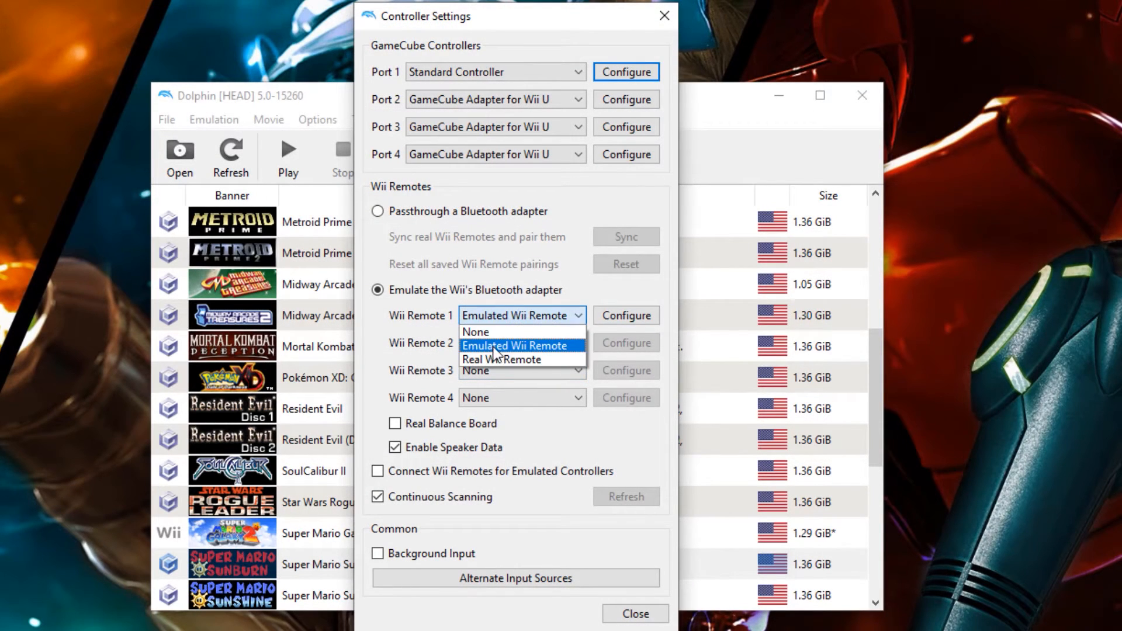
pyautogui.click(501, 358)
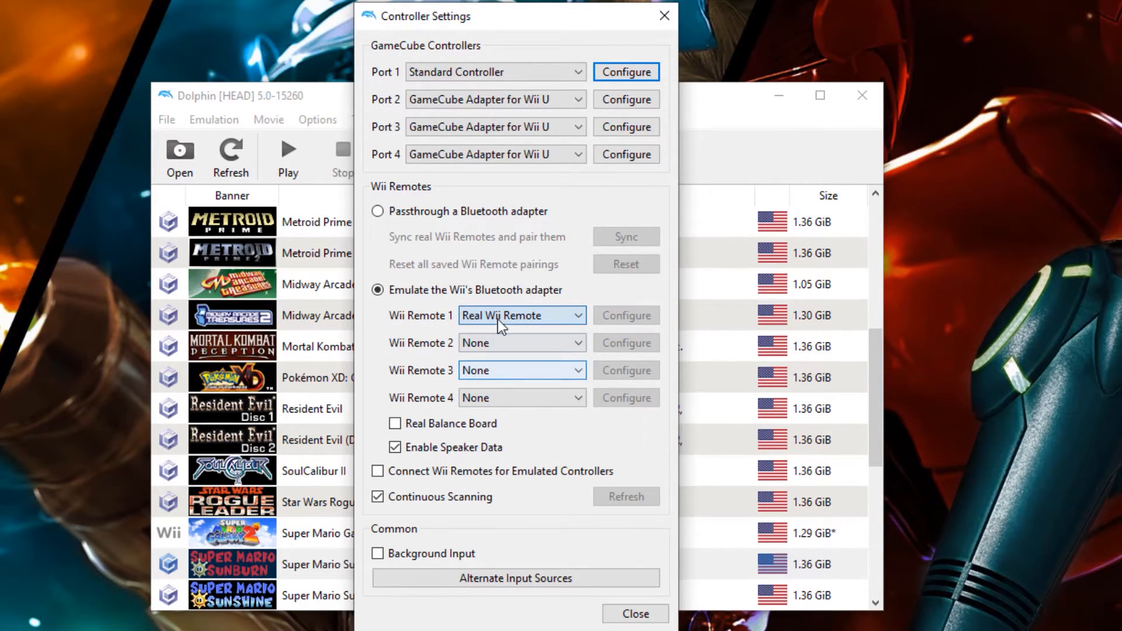
# Set Port 1 to the GameCube Adapter for Wii U.
pyautogui.click(493, 71)
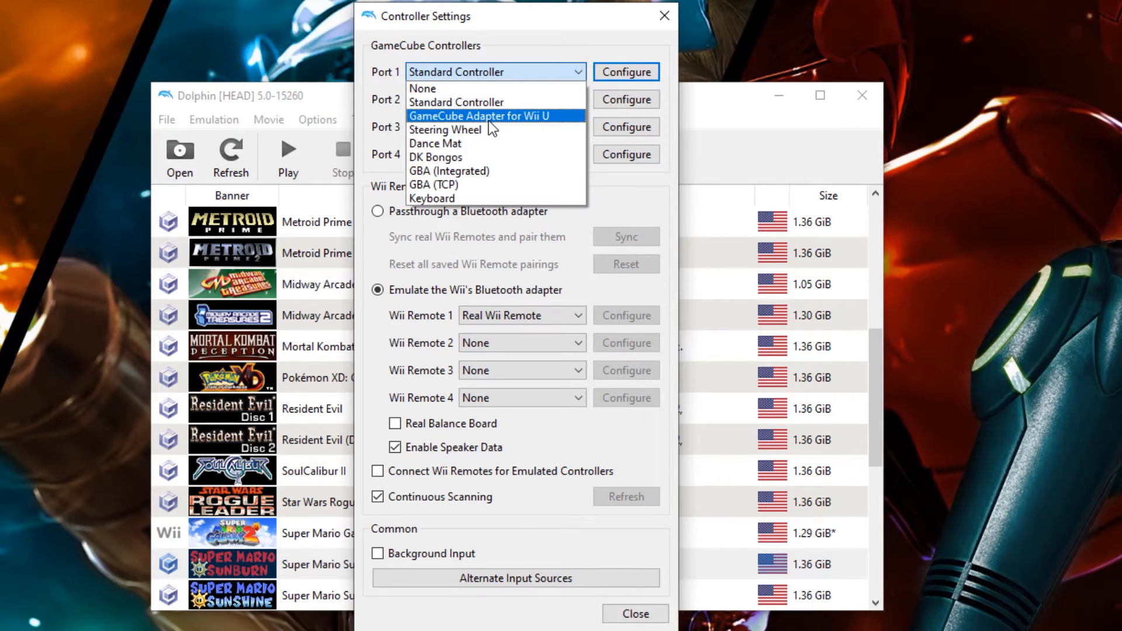
pyautogui.click(664, 16)
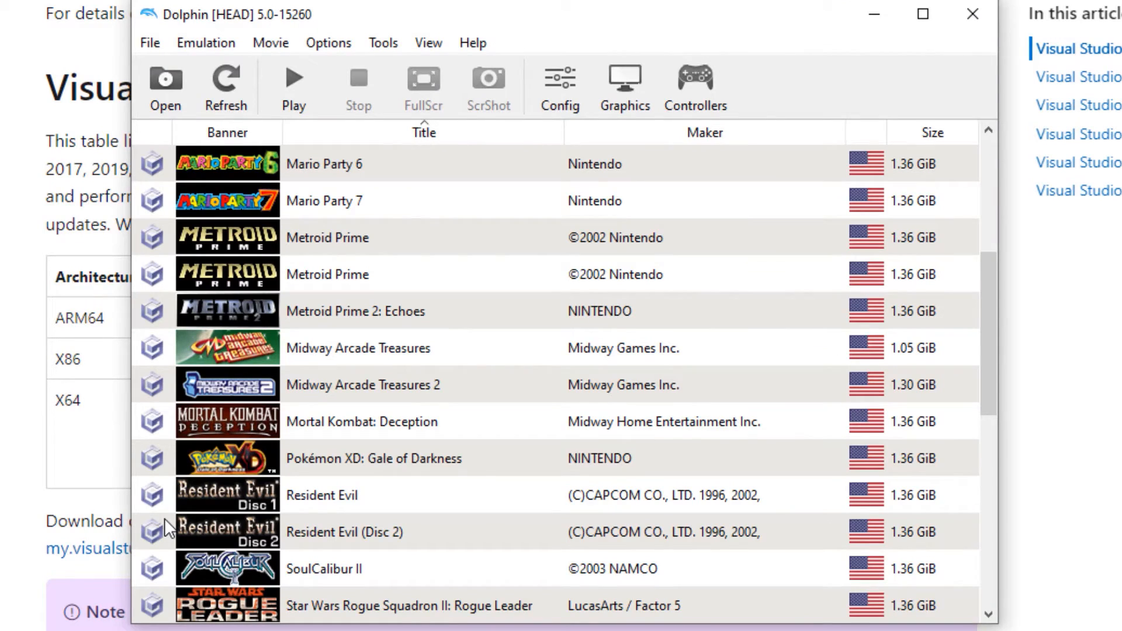
pyautogui.moveTo(243, 408)
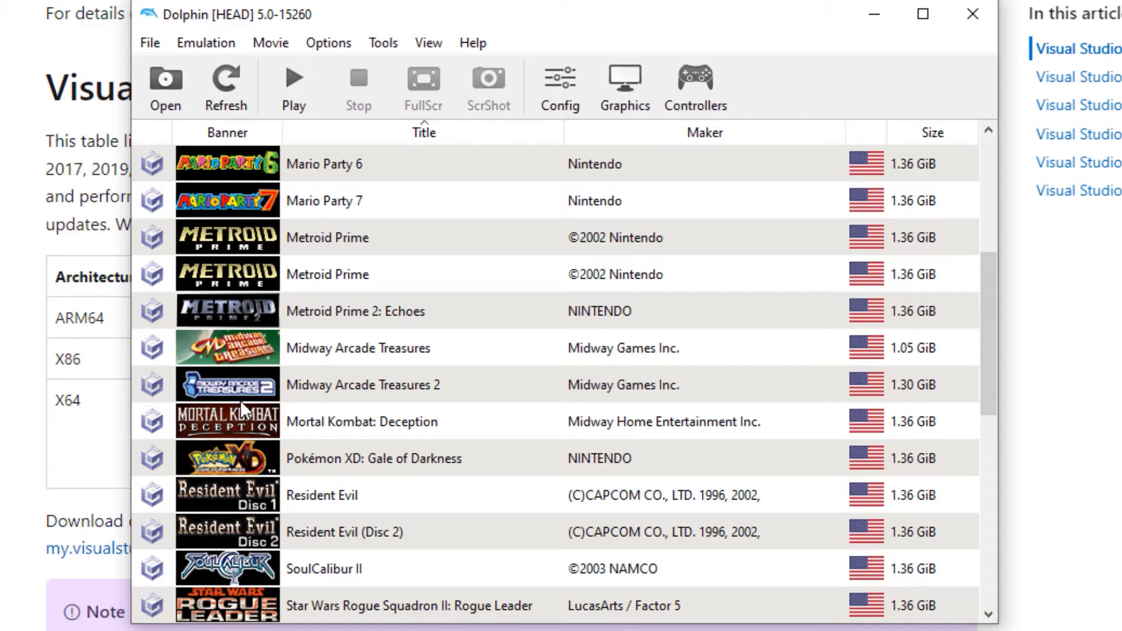
pyautogui.moveTo(347, 240)
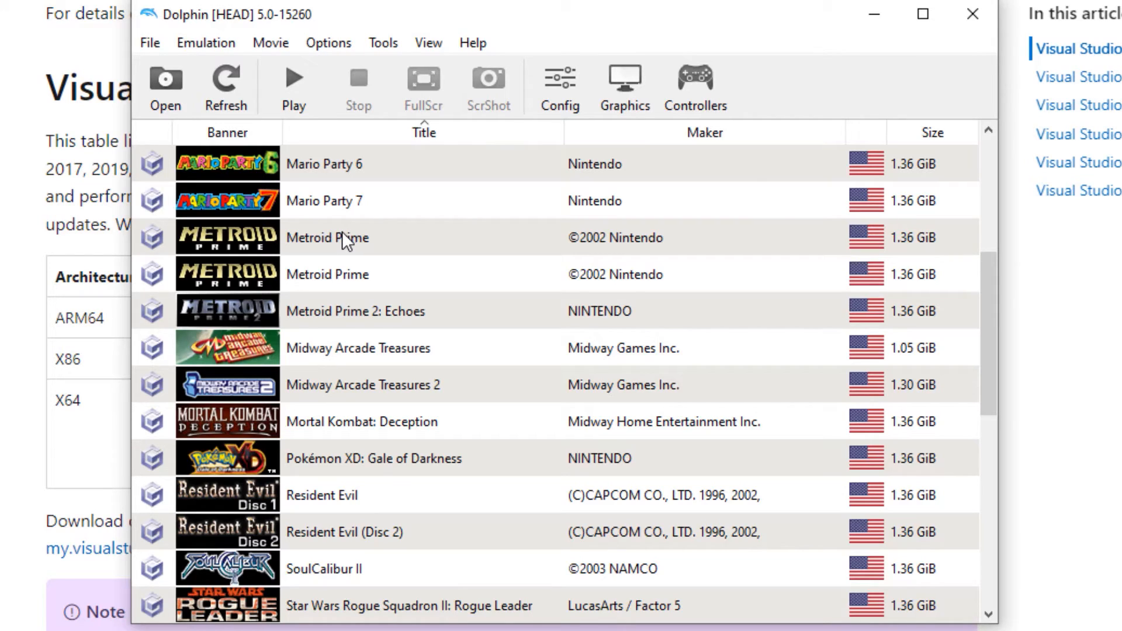
pyautogui.moveTo(340, 219)
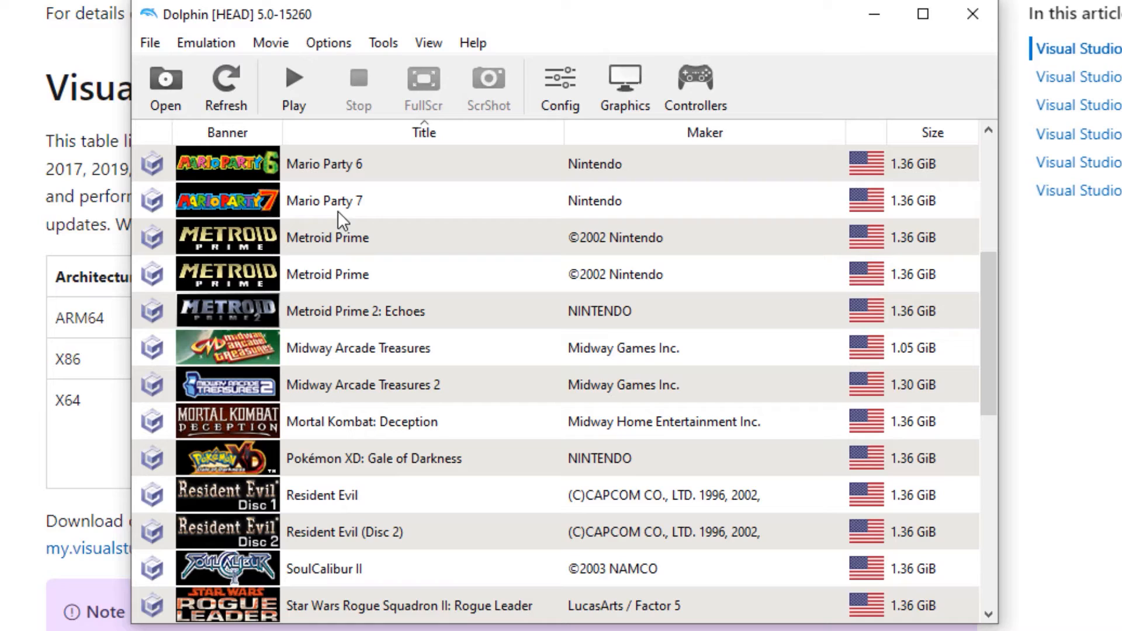
pyautogui.moveTo(398, 564)
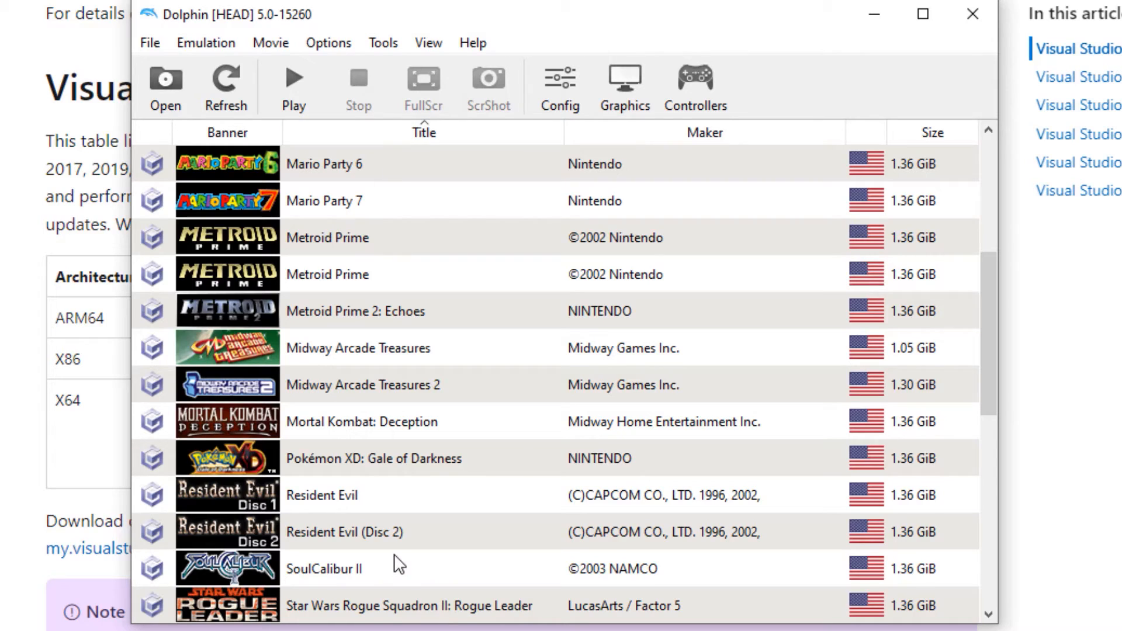